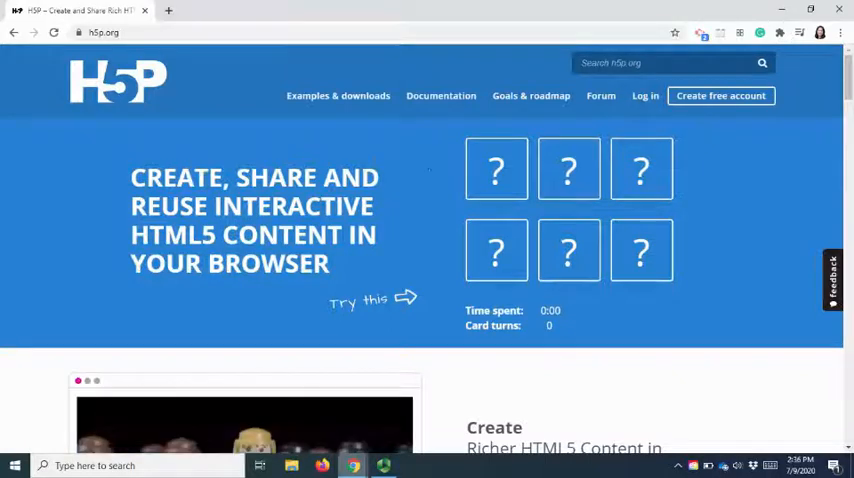
{"action": "mouse_move", "coordinate": [338, 96]}
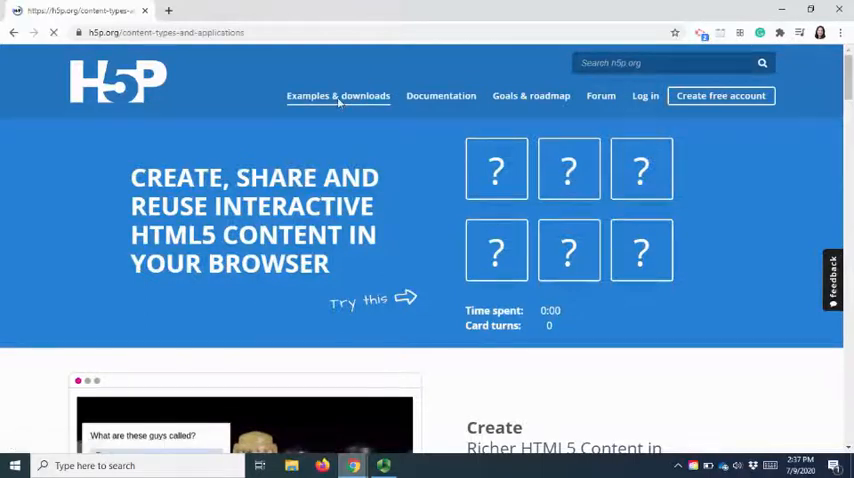
Step: Go to Examples & downloads and browse the content types, including Multiple Choice, Questionnaire and Quiz
{"action": "left_click", "coordinate": [338, 95]}
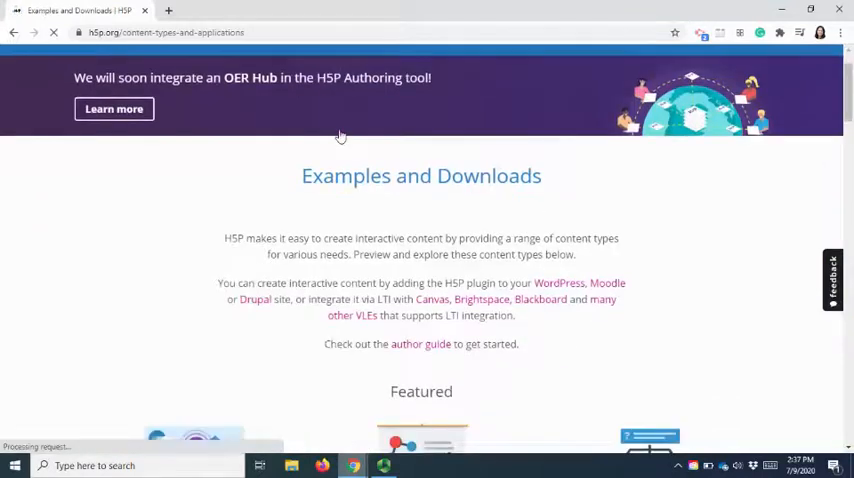
{"action": "scroll", "scroll_direction": "down", "scroll_amount": 3}
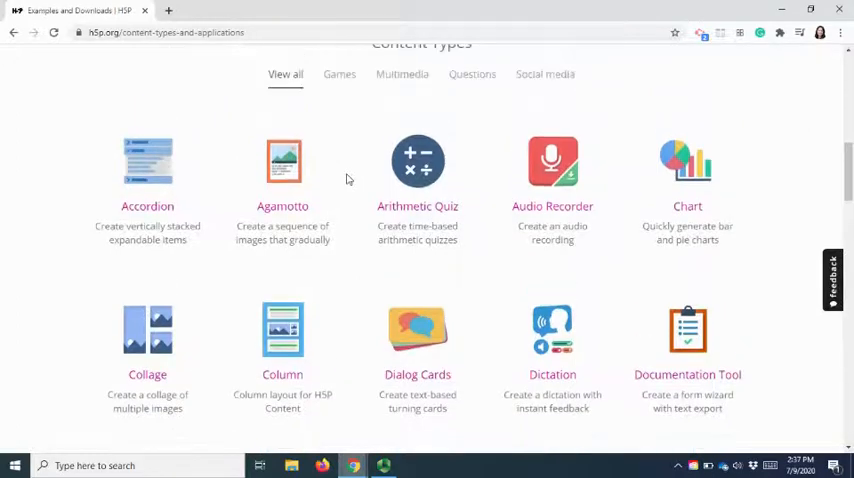
{"action": "scroll", "scroll_direction": "down", "scroll_amount": 3}
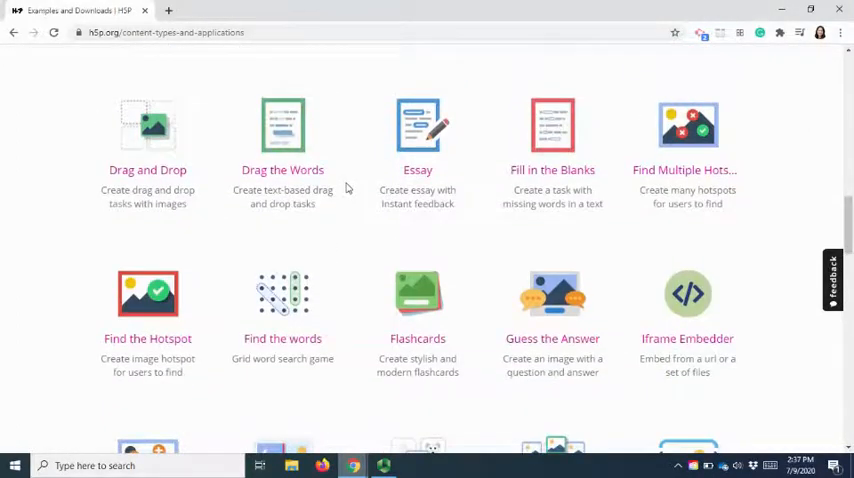
{"action": "scroll", "scroll_direction": "down", "scroll_amount": 3}
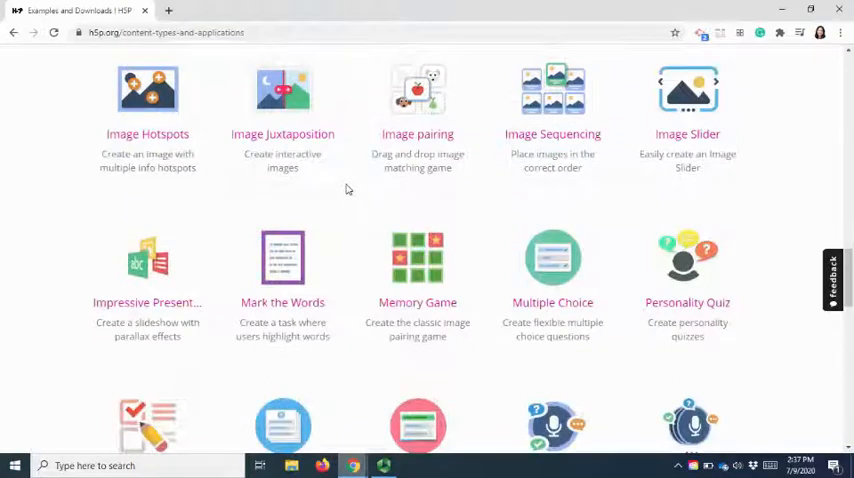
{"action": "scroll", "scroll_direction": "down", "scroll_amount": 3}
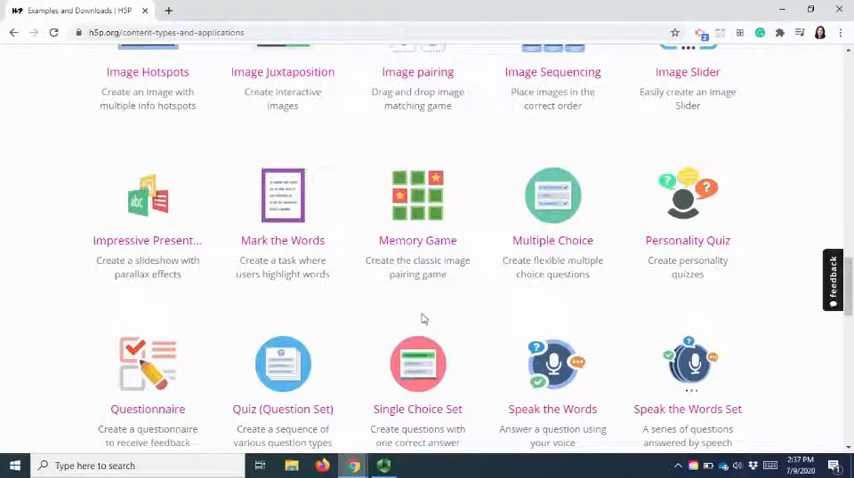
{"action": "mouse_move", "coordinate": [553, 285]}
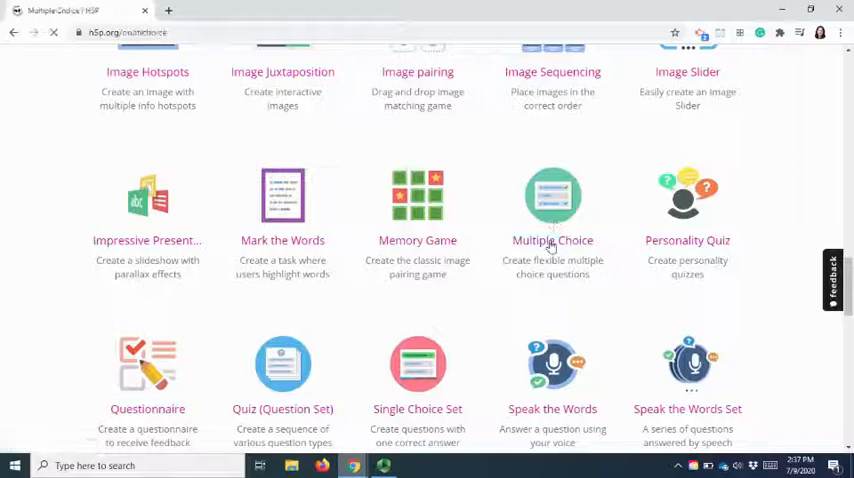
Step: Open the Multiple Choice example and check 'Very dark purple' as the blackcurrant answer
{"action": "left_click", "coordinate": [552, 195]}
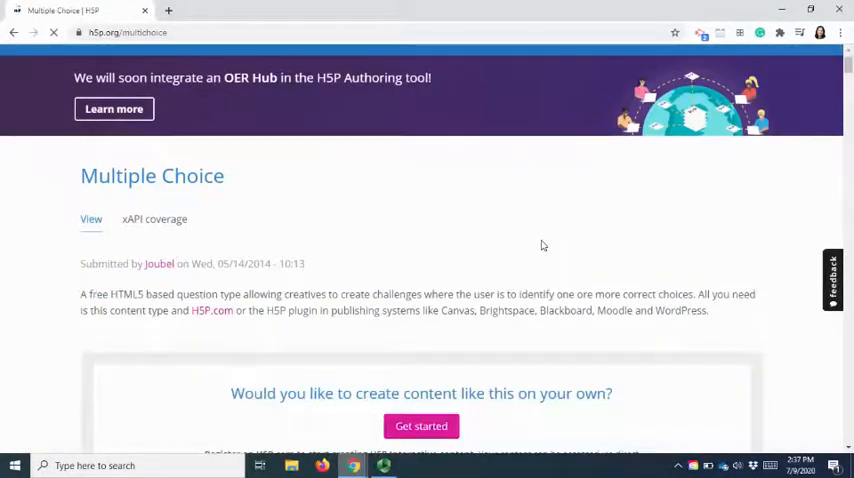
{"action": "scroll", "scroll_direction": "down", "scroll_amount": 3}
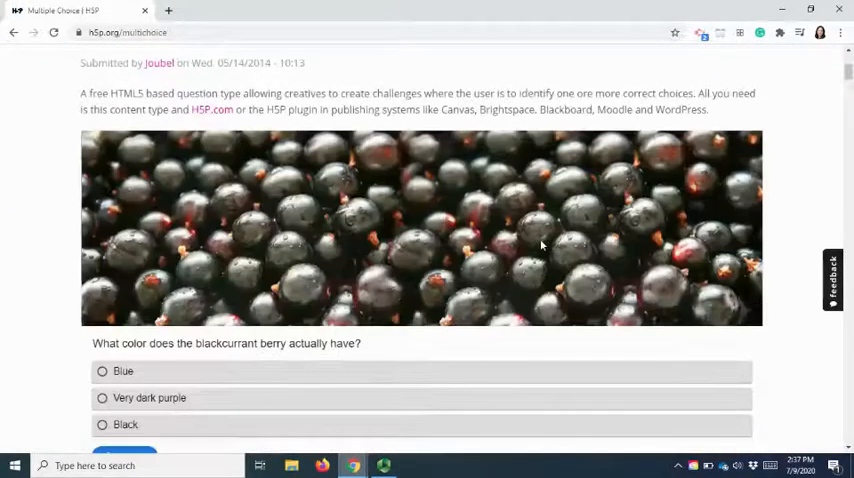
{"action": "scroll", "scroll_direction": "down", "scroll_amount": 3}
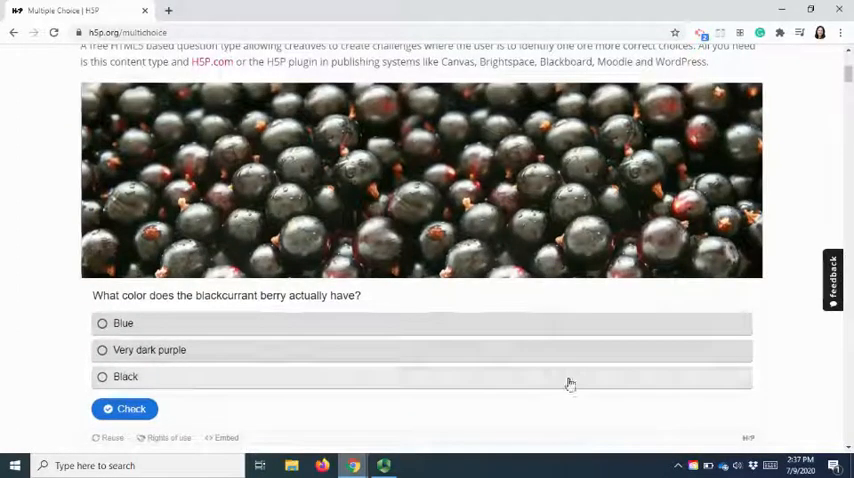
{"action": "mouse_move", "coordinate": [573, 291]}
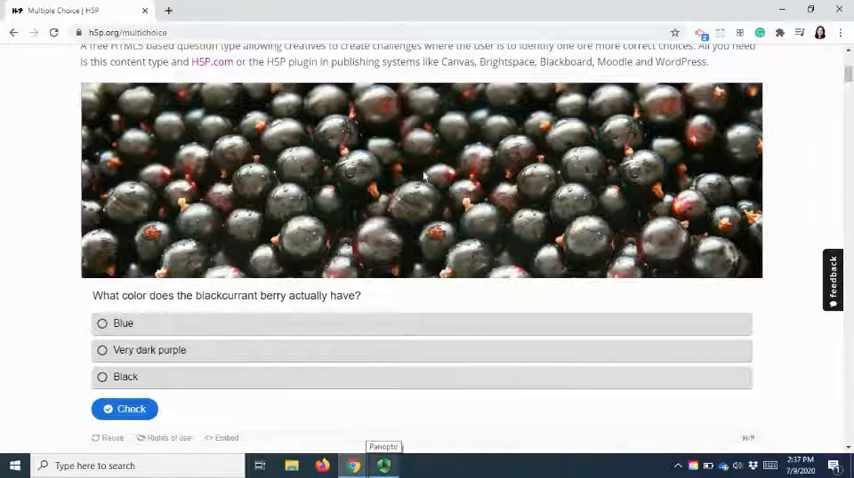
{"action": "left_click", "coordinate": [102, 350]}
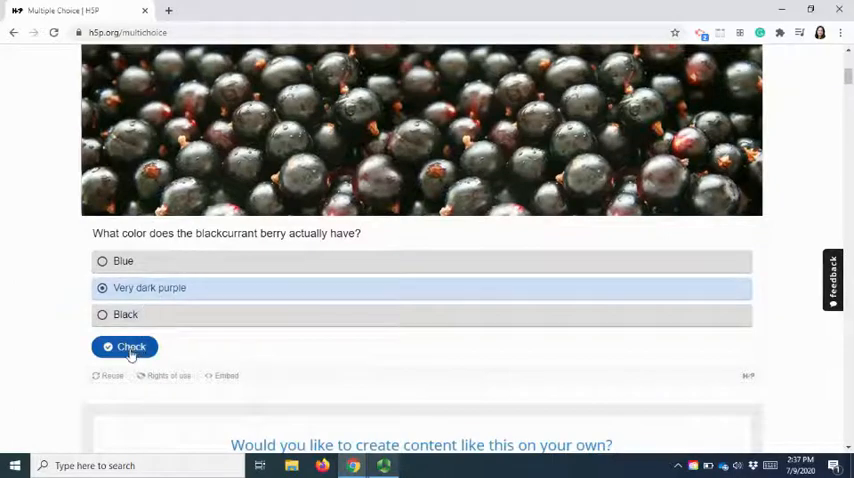
{"action": "left_click", "coordinate": [124, 347]}
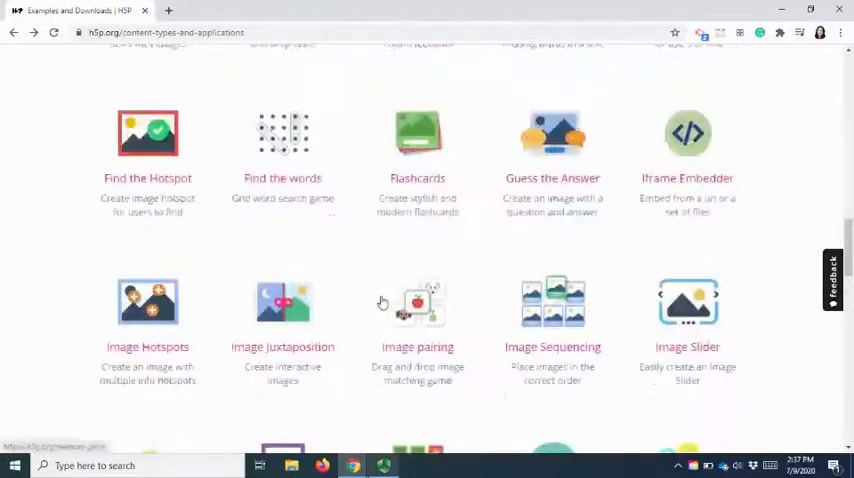
Step: Open Drag the Words and drop red on Strawberries and orange on Cloudberries, scoring 3/3
{"action": "scroll", "scroll_direction": "up", "scroll_amount": 3}
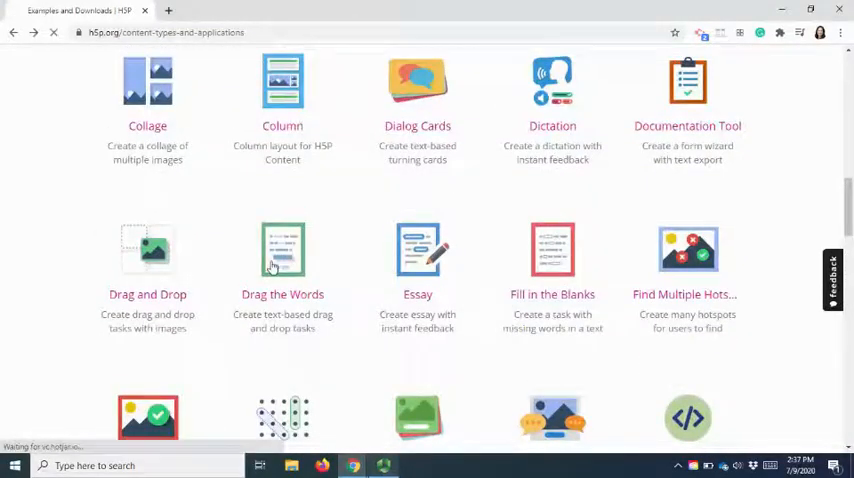
{"action": "left_click", "coordinate": [282, 250]}
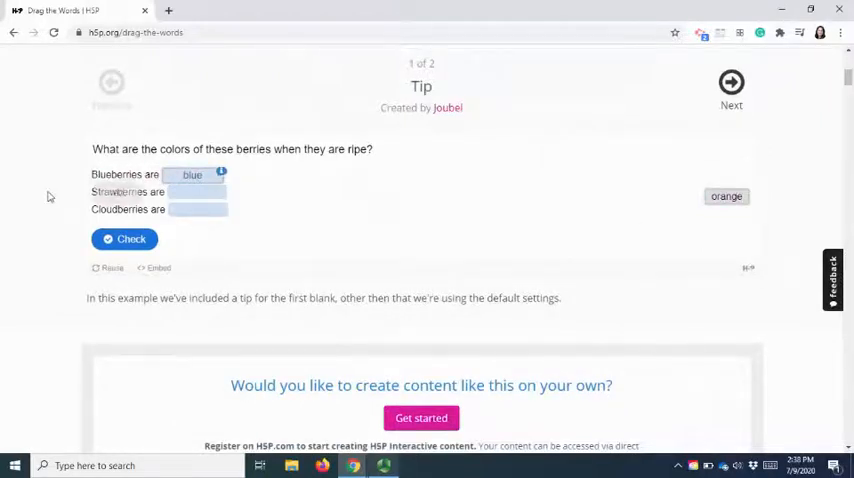
{"action": "left_click_drag", "start_coordinate": [726, 196], "coordinate": [197, 192]}
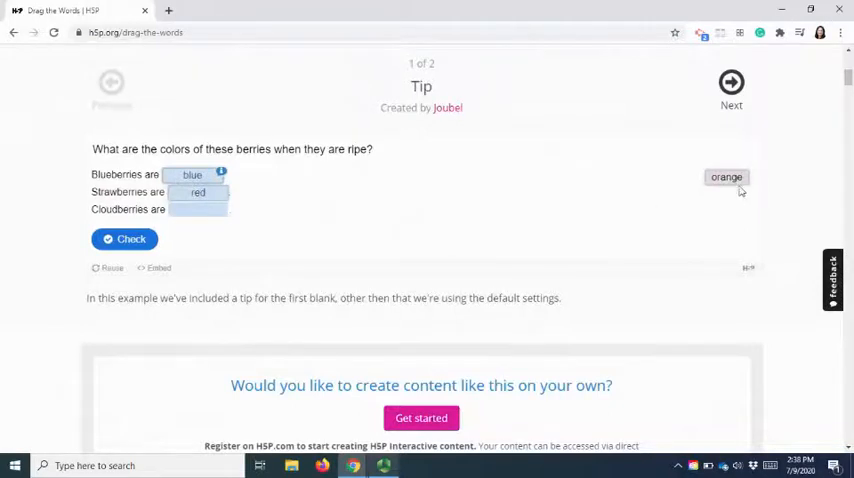
{"action": "left_click_drag", "start_coordinate": [727, 177], "coordinate": [199, 209]}
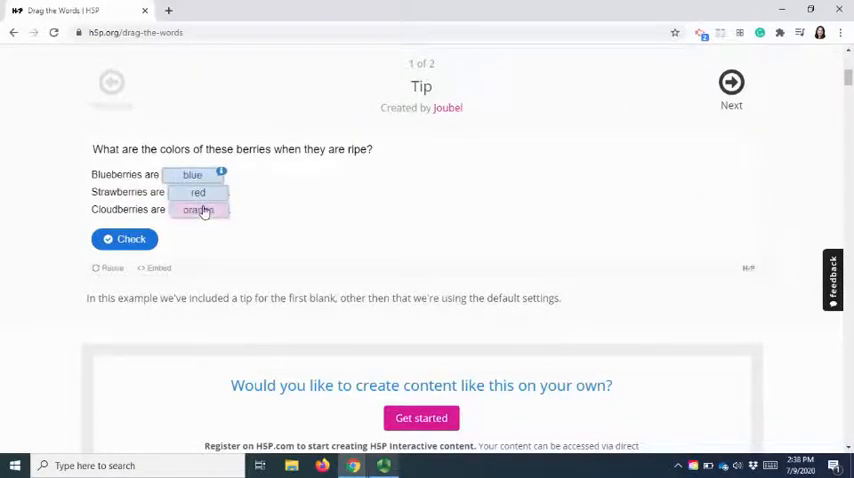
{"action": "left_click", "coordinate": [124, 239]}
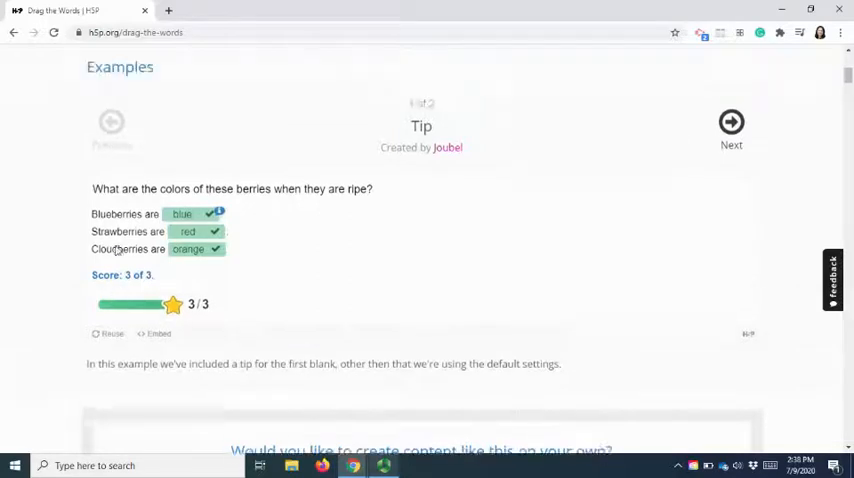
{"action": "scroll", "scroll_direction": "up", "scroll_amount": 3}
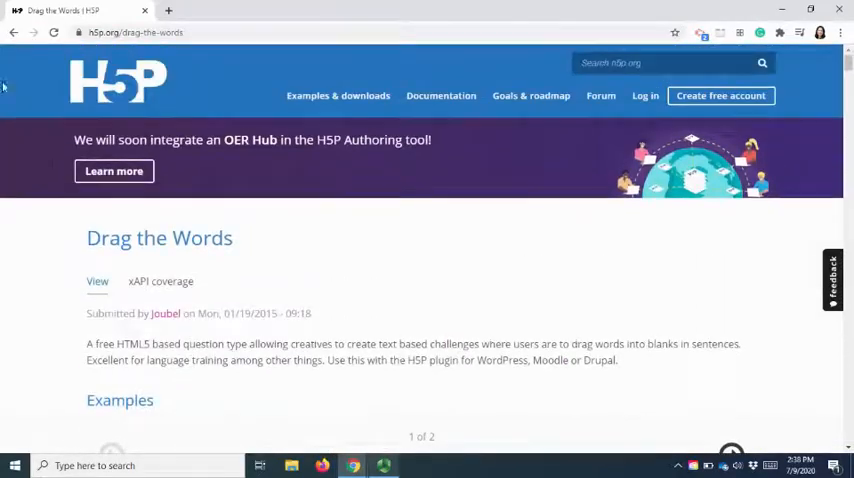
Step: Go to the Documentation page and scroll through the Getting started, setup and author guides
{"action": "left_click", "coordinate": [338, 95]}
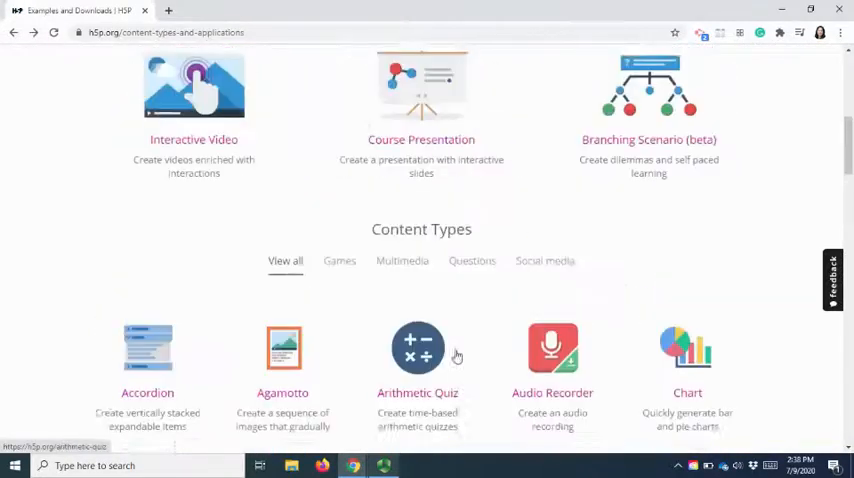
{"action": "scroll", "scroll_direction": "up", "scroll_amount": 3}
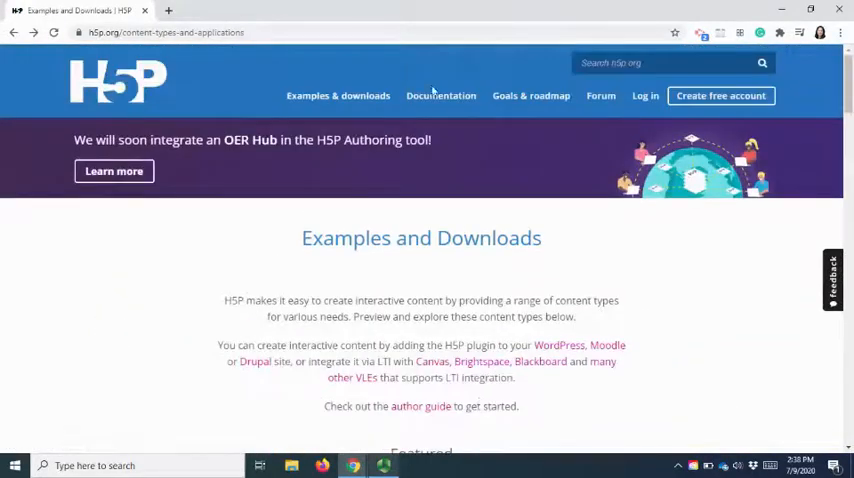
{"action": "left_click", "coordinate": [441, 95]}
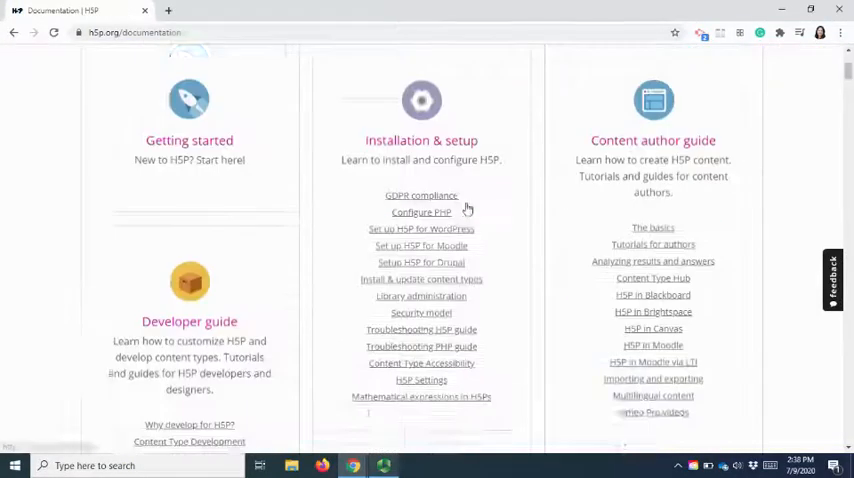
{"action": "scroll", "scroll_direction": "down", "scroll_amount": 3}
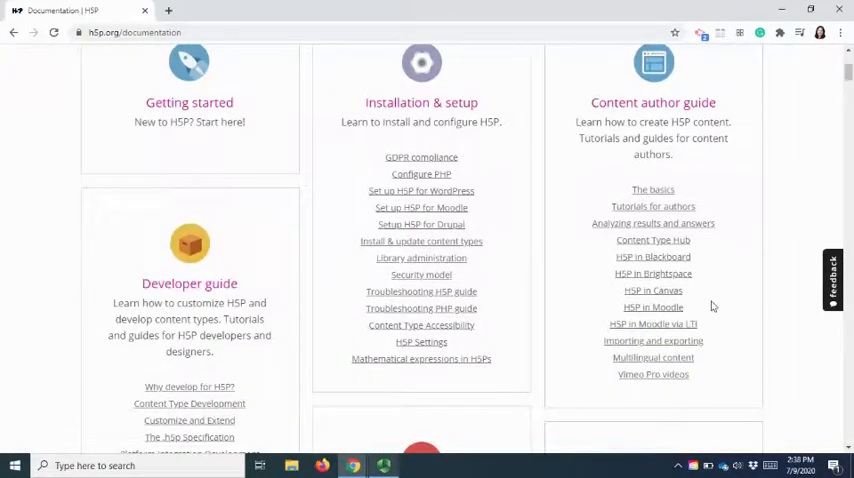
{"action": "scroll", "scroll_direction": "up", "scroll_amount": 3}
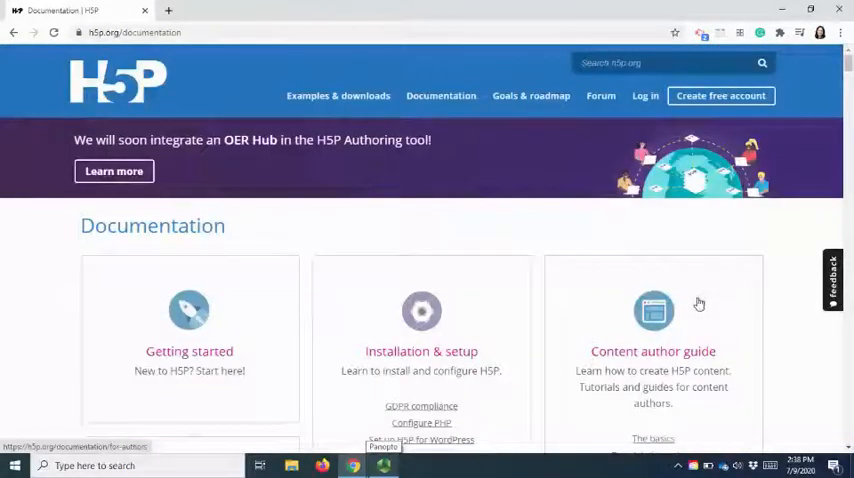
{"action": "mouse_move", "coordinate": [695, 95]}
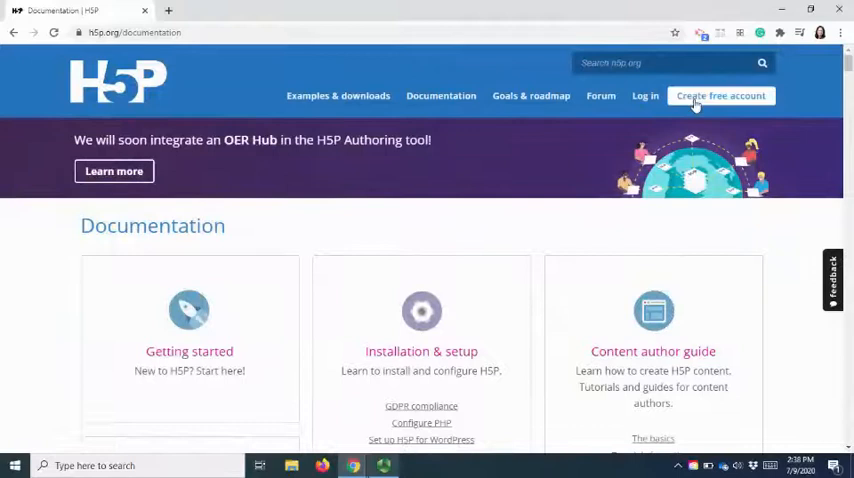
Step: Open 'Create free account' and look over the blank username, email, password and CAPTCHA fields
{"action": "left_click", "coordinate": [720, 95]}
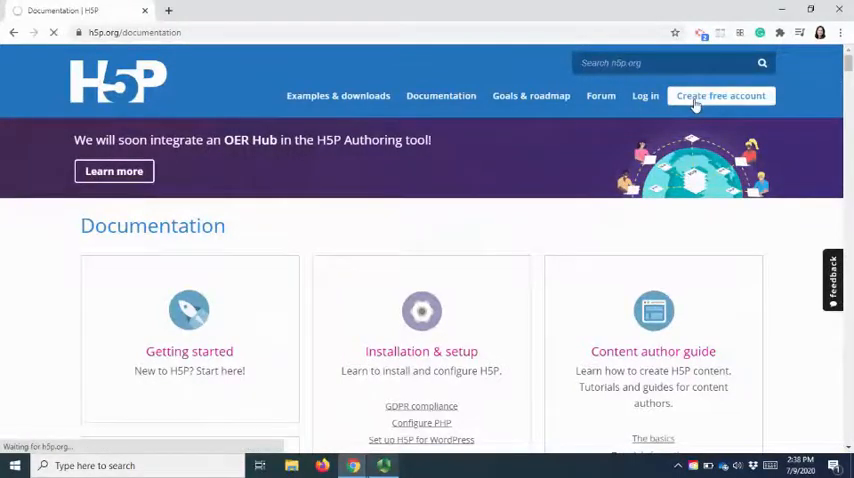
{"action": "left_click", "coordinate": [720, 95]}
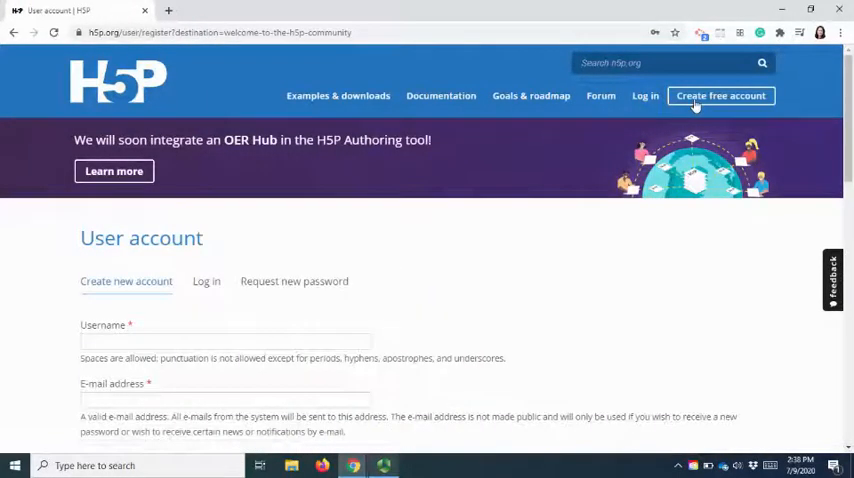
{"action": "scroll", "scroll_direction": "down", "scroll_amount": 3}
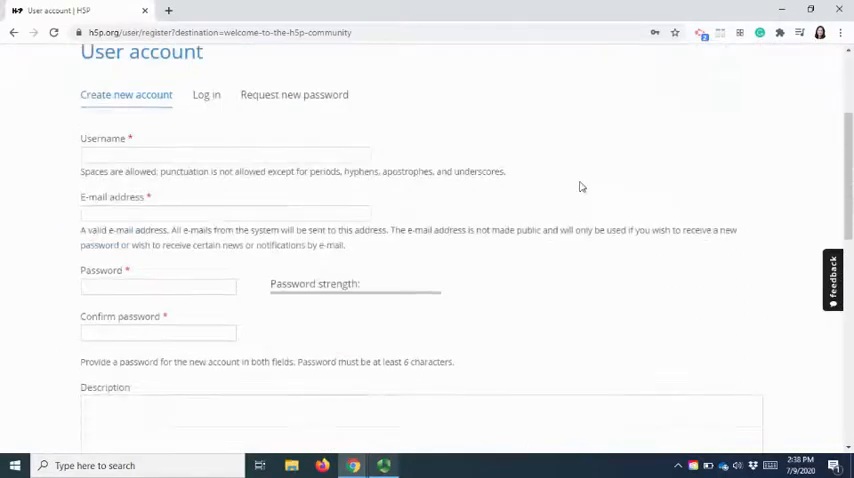
{"action": "scroll", "scroll_direction": "down", "scroll_amount": 3}
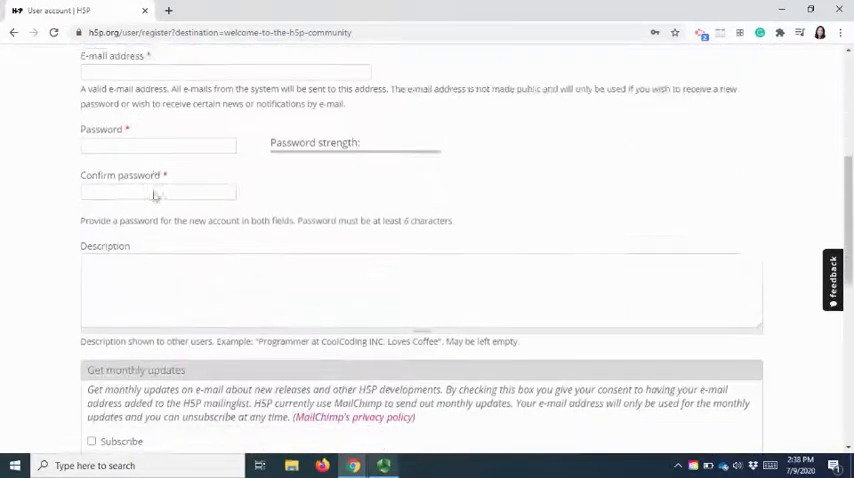
{"action": "scroll", "scroll_direction": "down", "scroll_amount": 3}
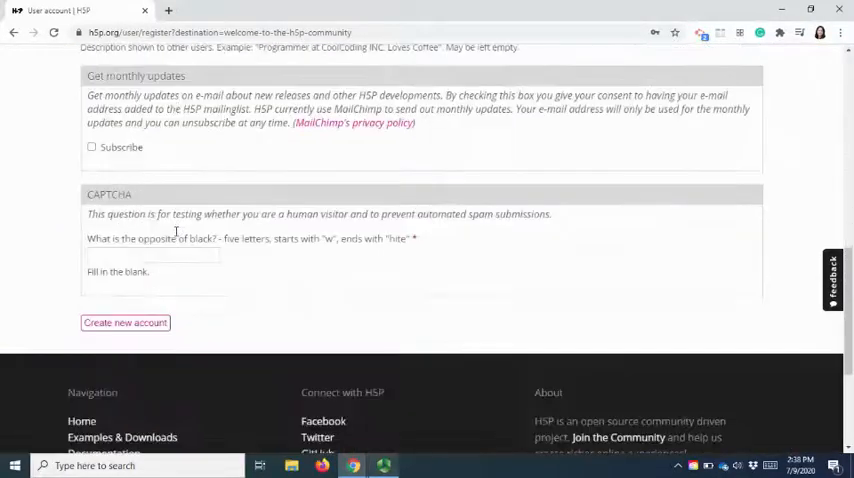
{"action": "scroll", "scroll_direction": "up", "scroll_amount": 3}
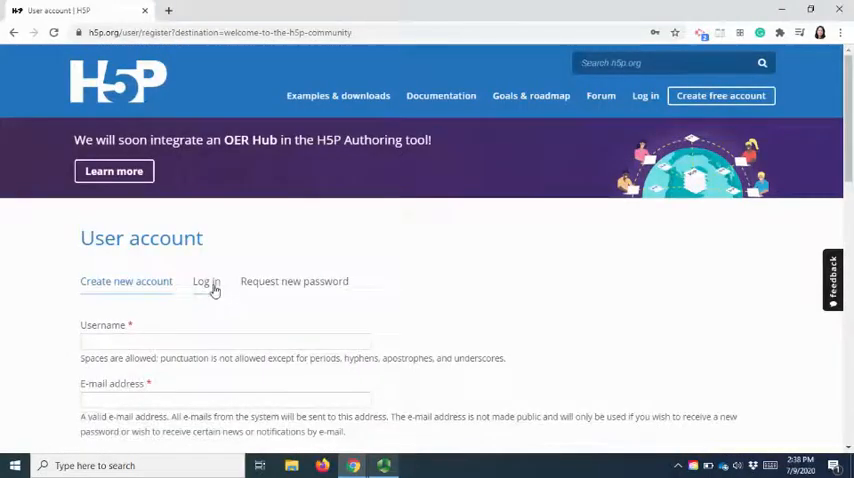
Step: Log in from the Log in tab and scroll the profile's Quick Links and Recent Content
{"action": "left_click", "coordinate": [205, 281]}
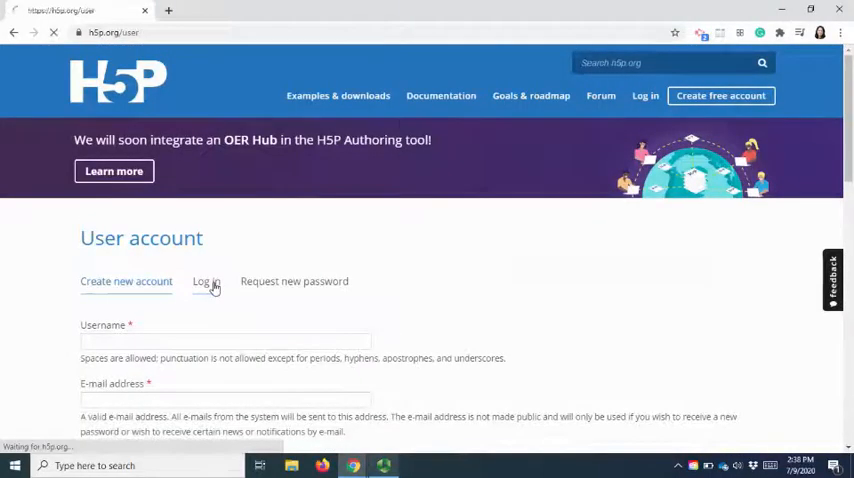
{"action": "left_click", "coordinate": [206, 281]}
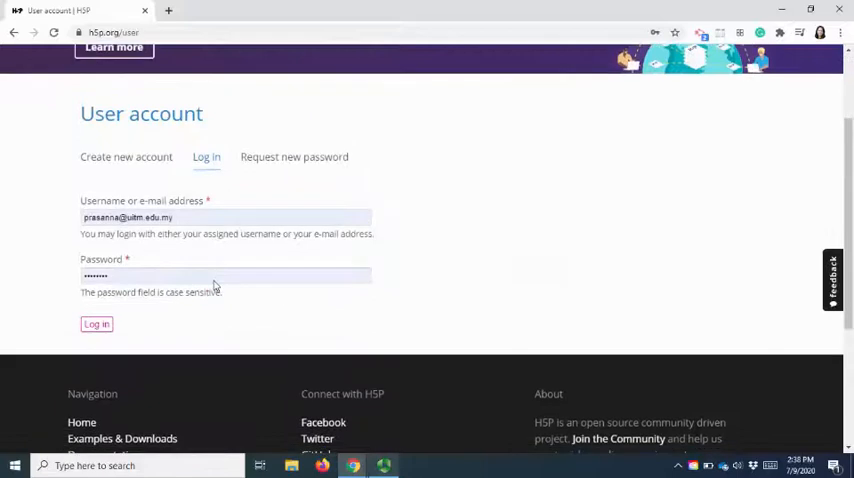
{"action": "left_click", "coordinate": [95, 323]}
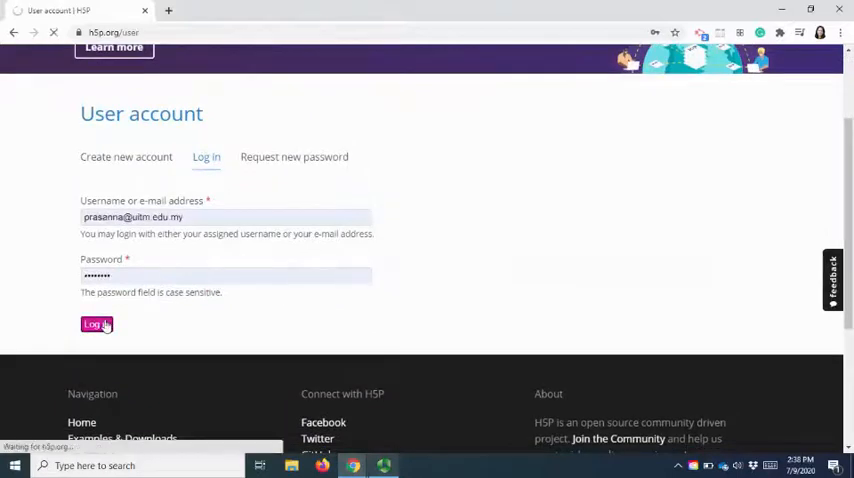
{"action": "left_click", "coordinate": [91, 324]}
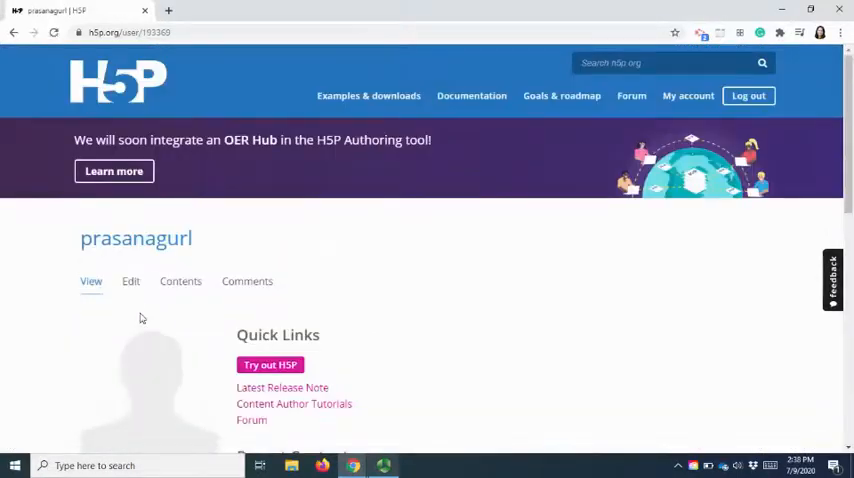
{"action": "scroll", "scroll_direction": "down", "scroll_amount": 3}
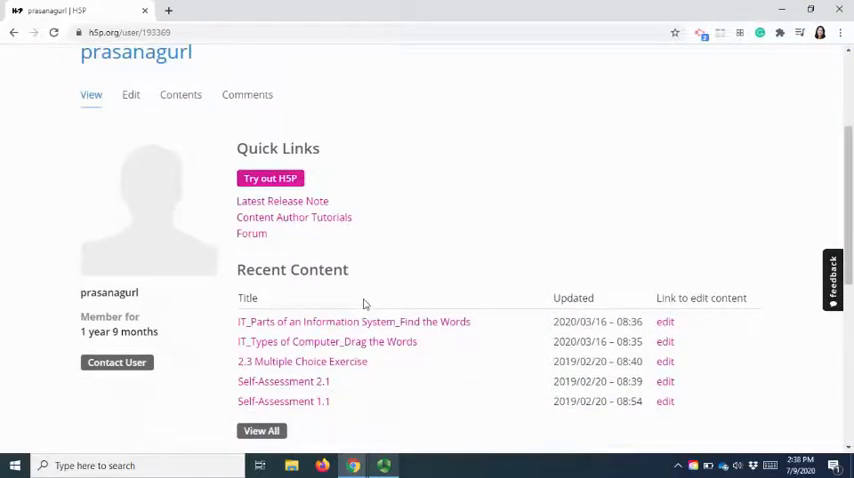
{"action": "scroll", "scroll_direction": "up", "scroll_amount": 3}
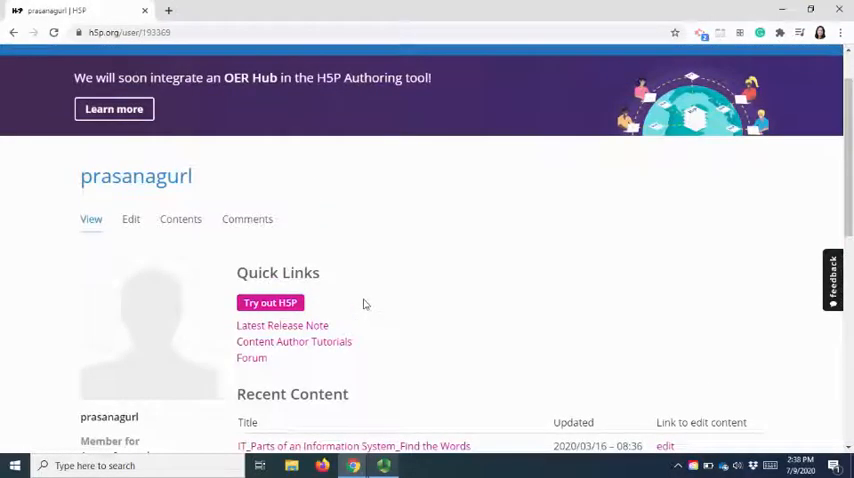